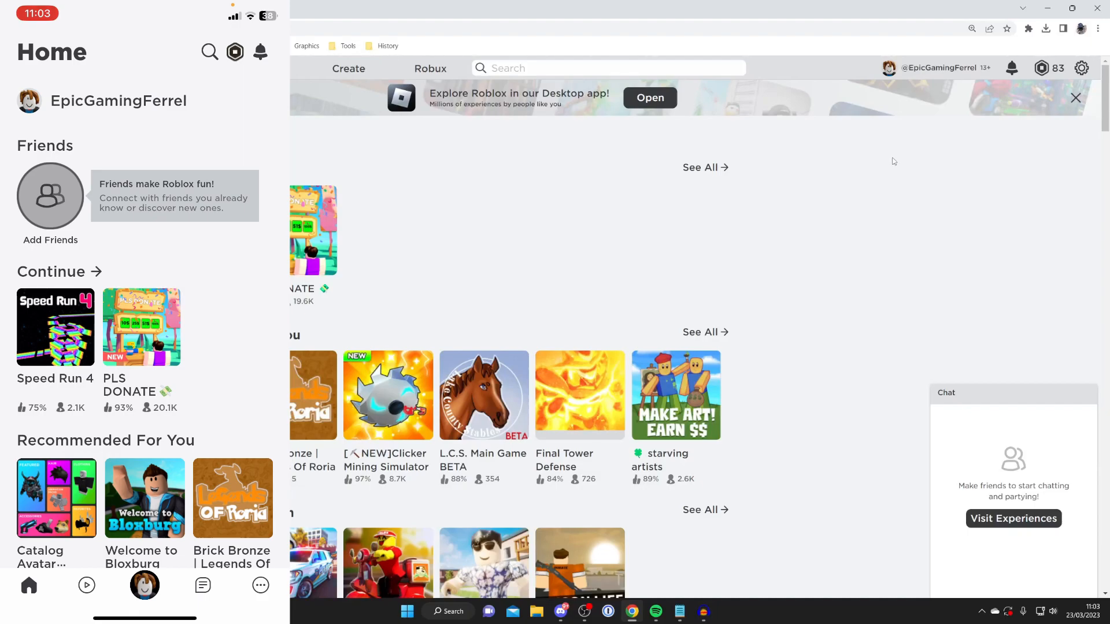
# Go to the account Settings page from the gear menu on the Roblox website
pyautogui.click(1082, 68)
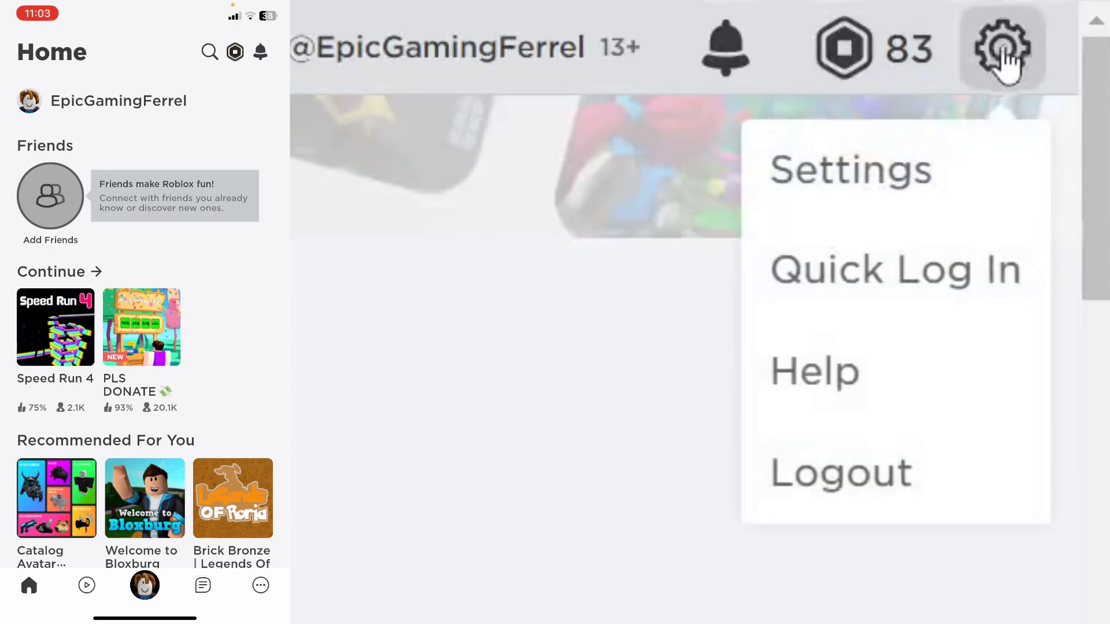
pyautogui.moveTo(846, 177)
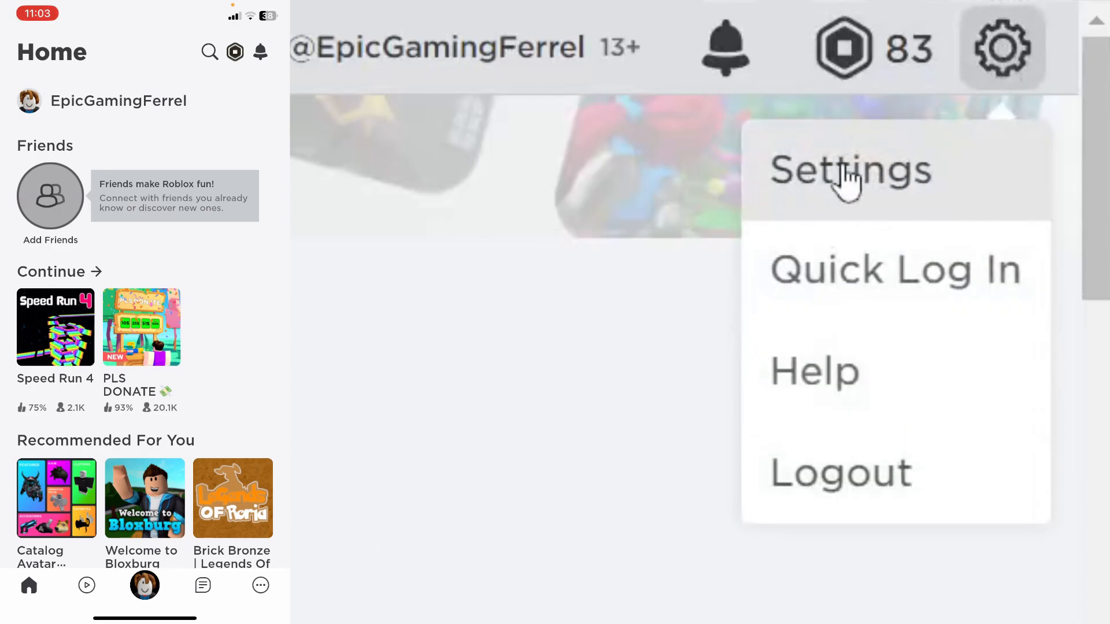
pyautogui.click(850, 170)
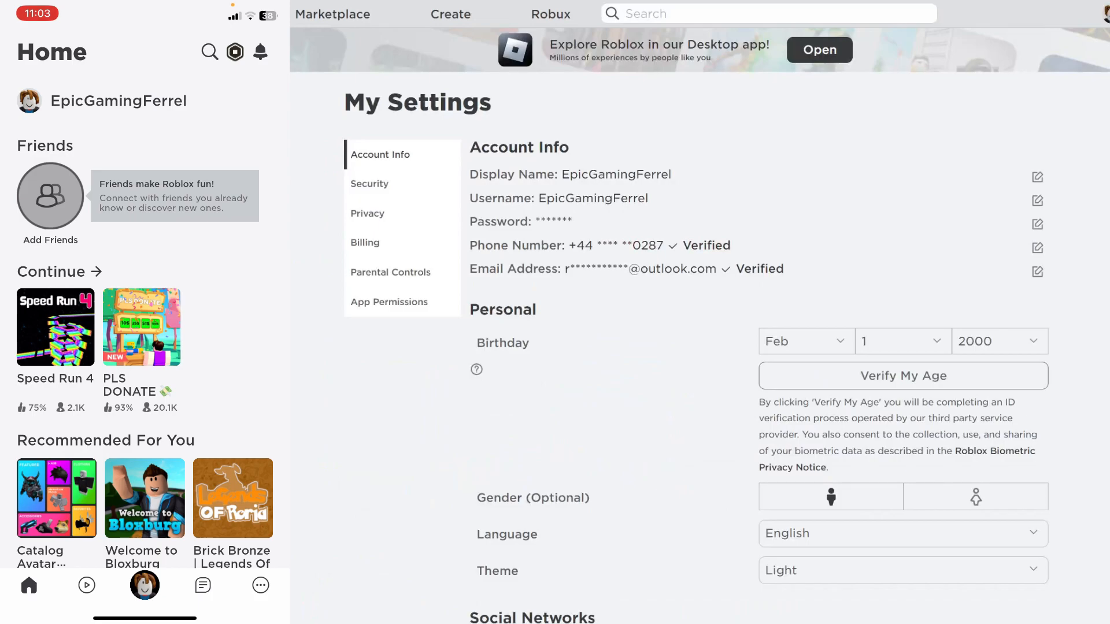
# Reach the Settings list from the More screen in the Roblox mobile app
pyautogui.click(260, 585)
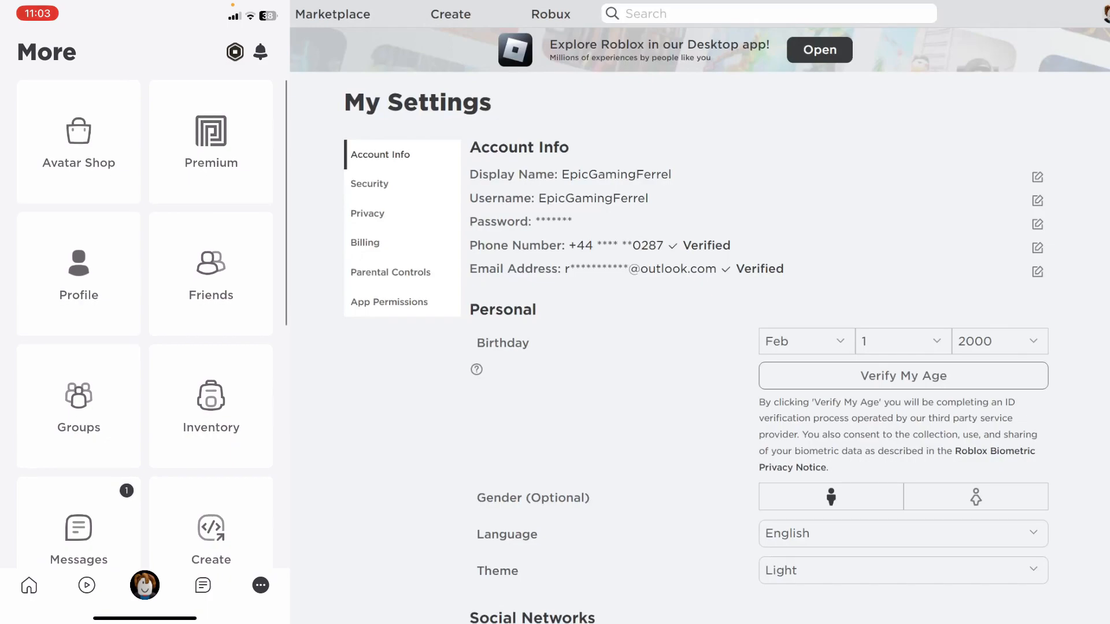
pyautogui.scroll(-3)
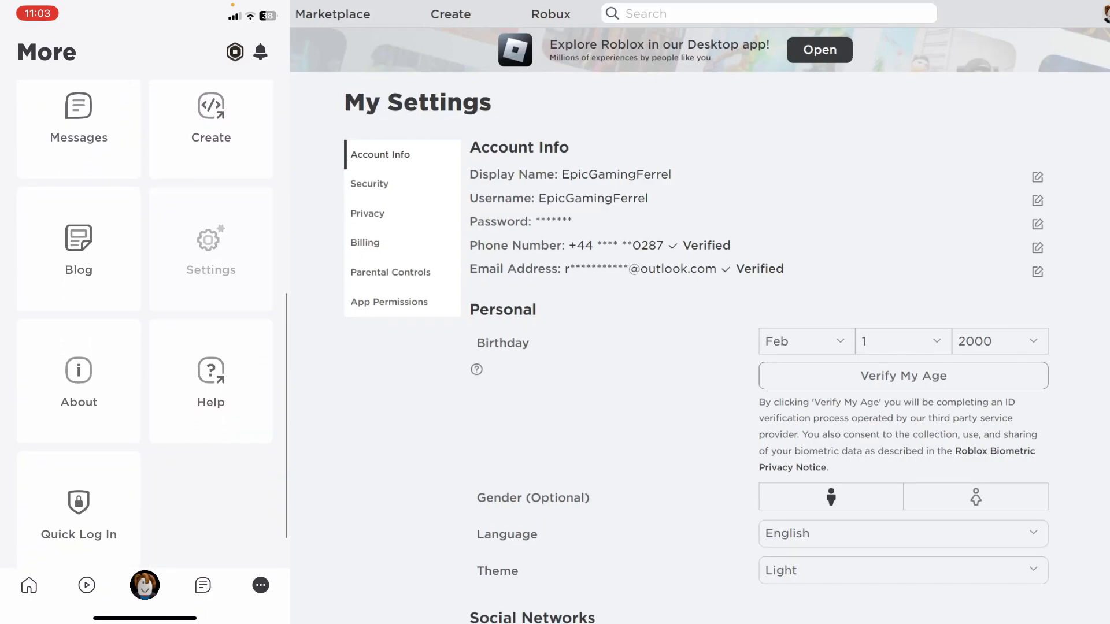
pyautogui.click(210, 250)
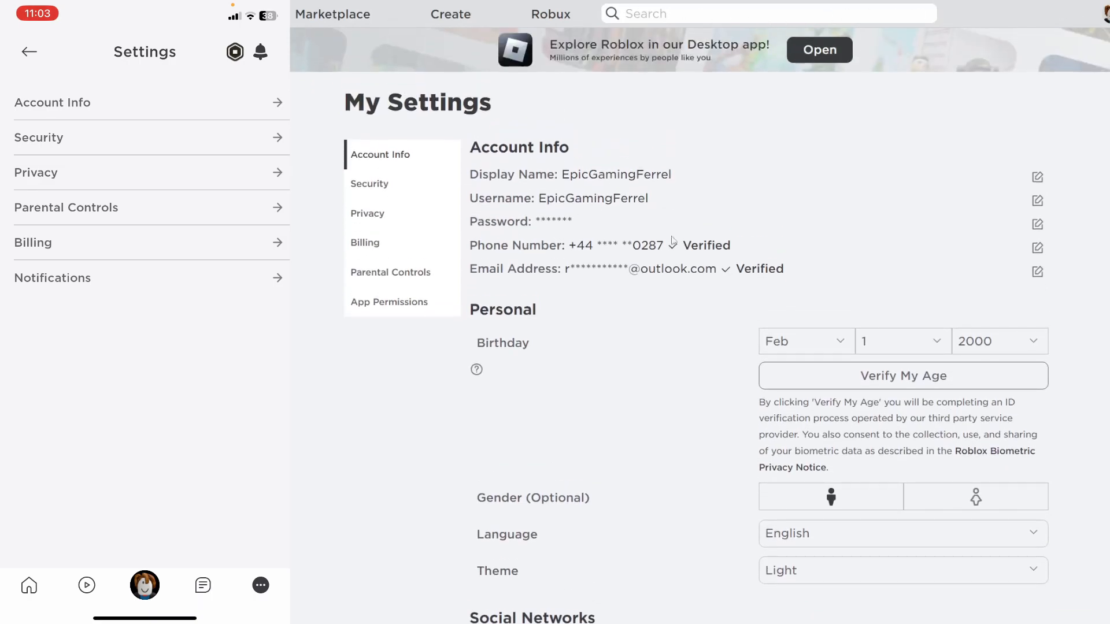
# Show the Security section with 2-Step Verification options on both website and app
pyautogui.click(369, 184)
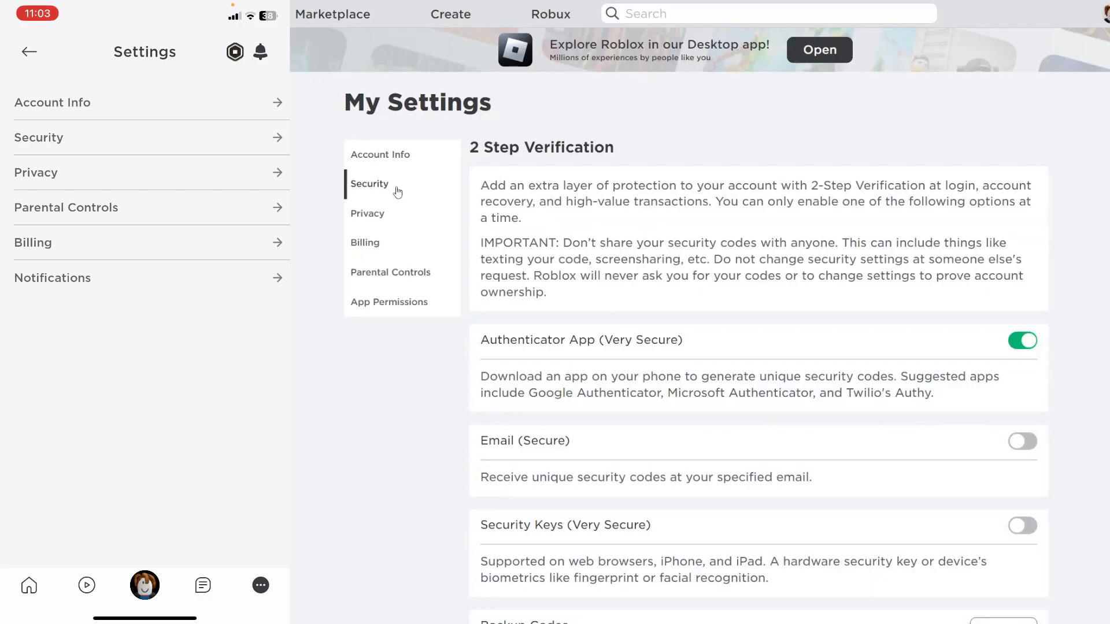
pyautogui.click(39, 138)
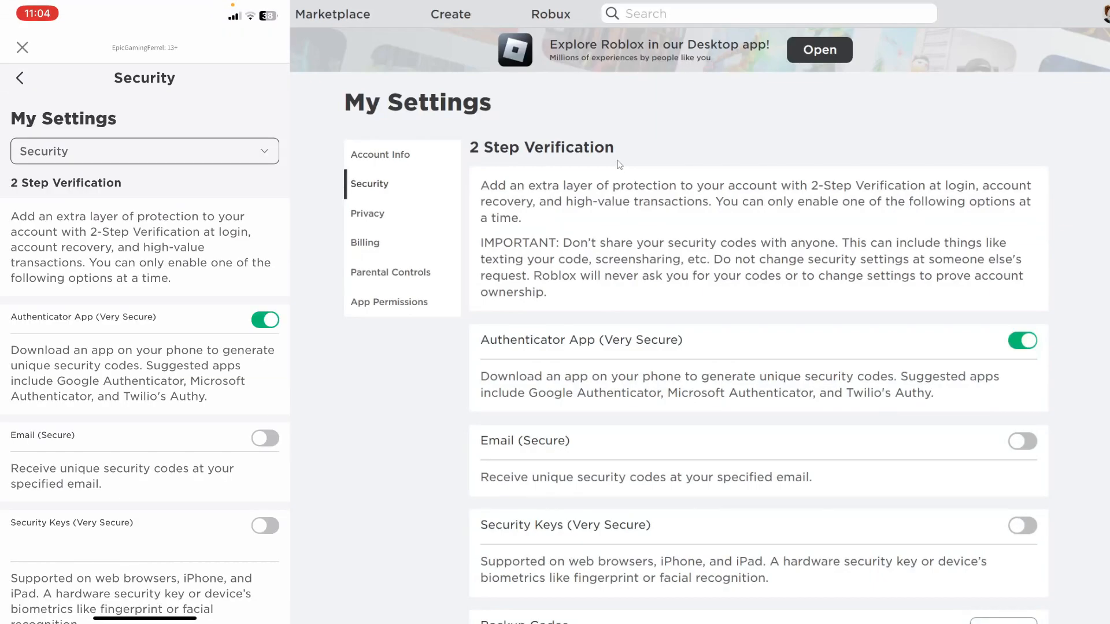
pyautogui.scroll(-3)
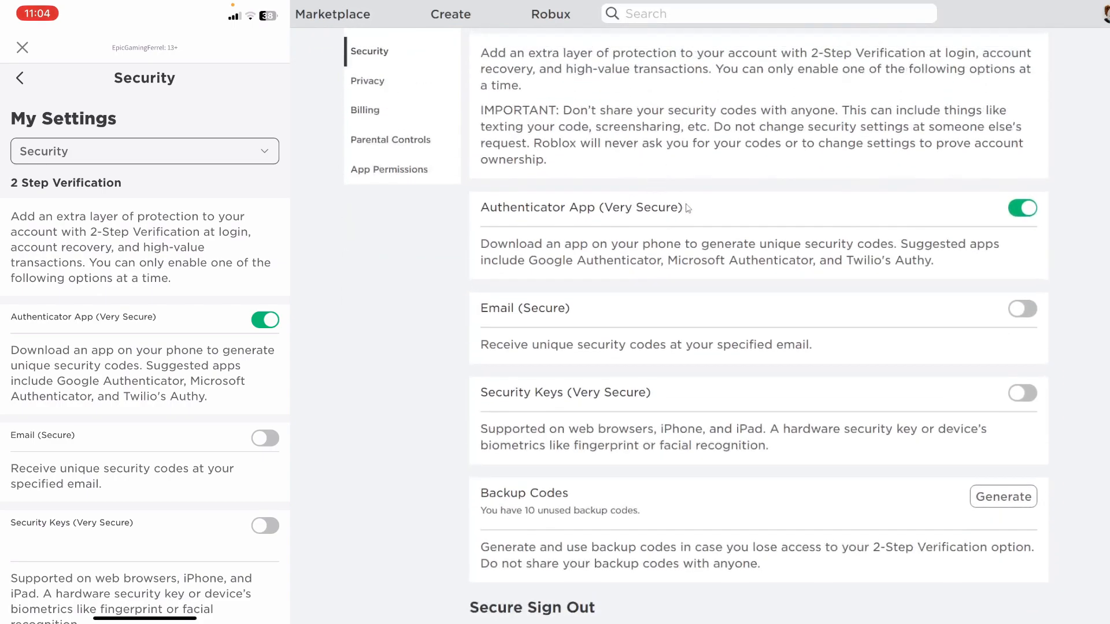
pyautogui.moveTo(553, 215)
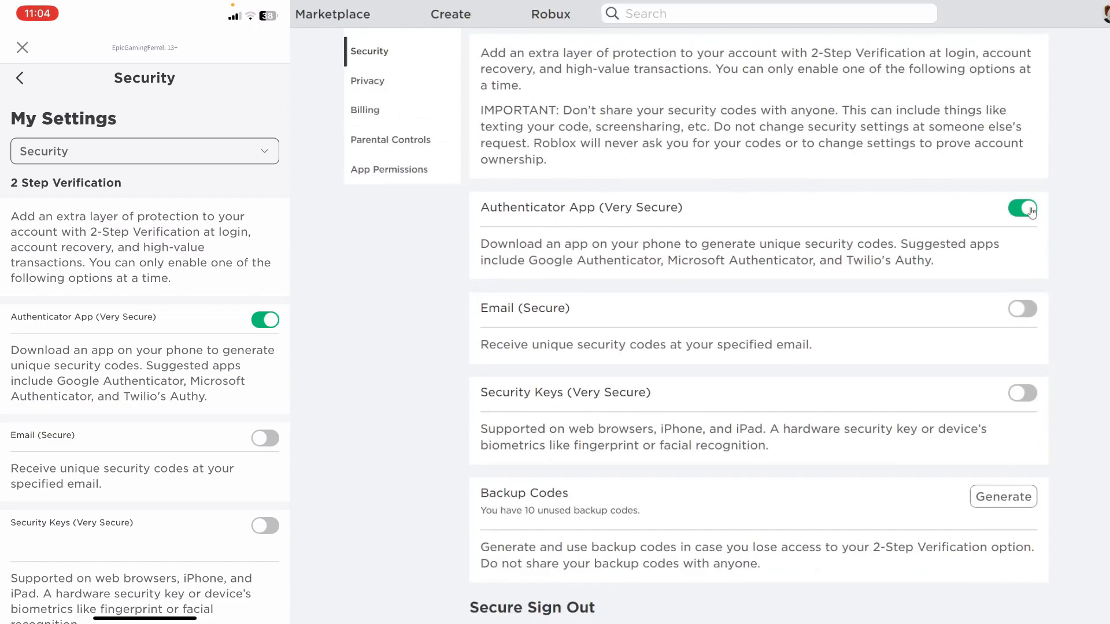
# Switch off the Authenticator App toggle and confirm the reduced-security warning
pyautogui.click(1022, 208)
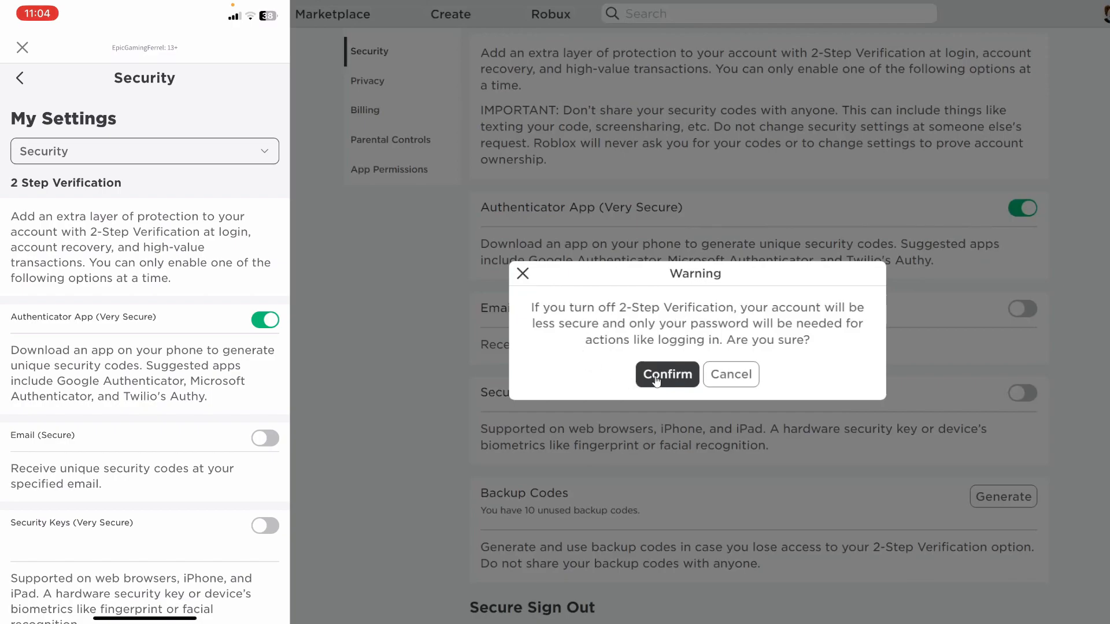
pyautogui.click(666, 373)
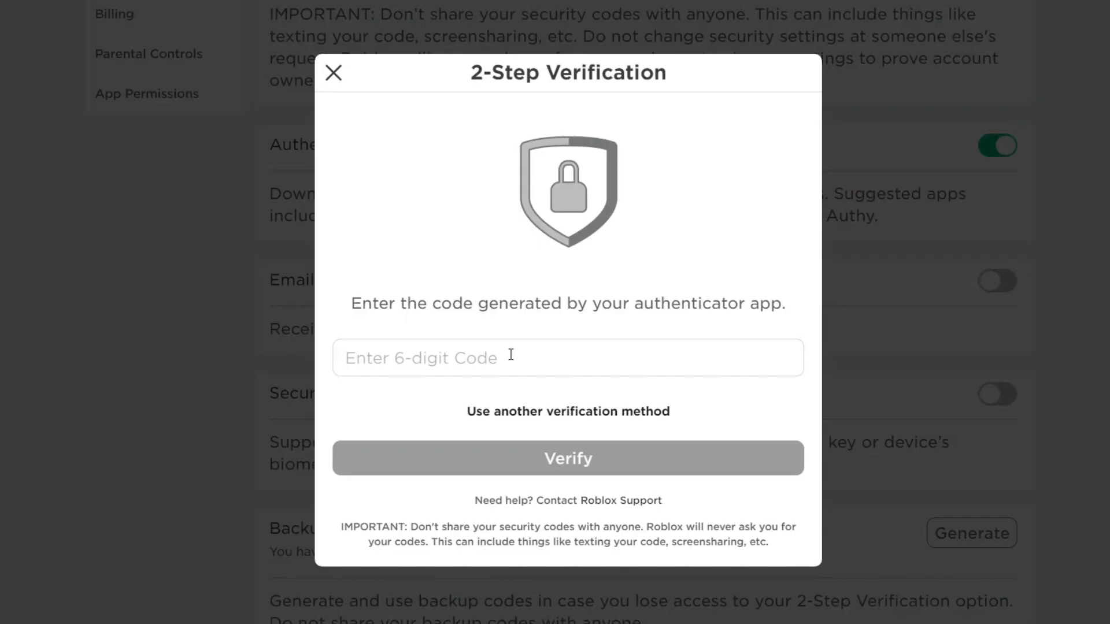
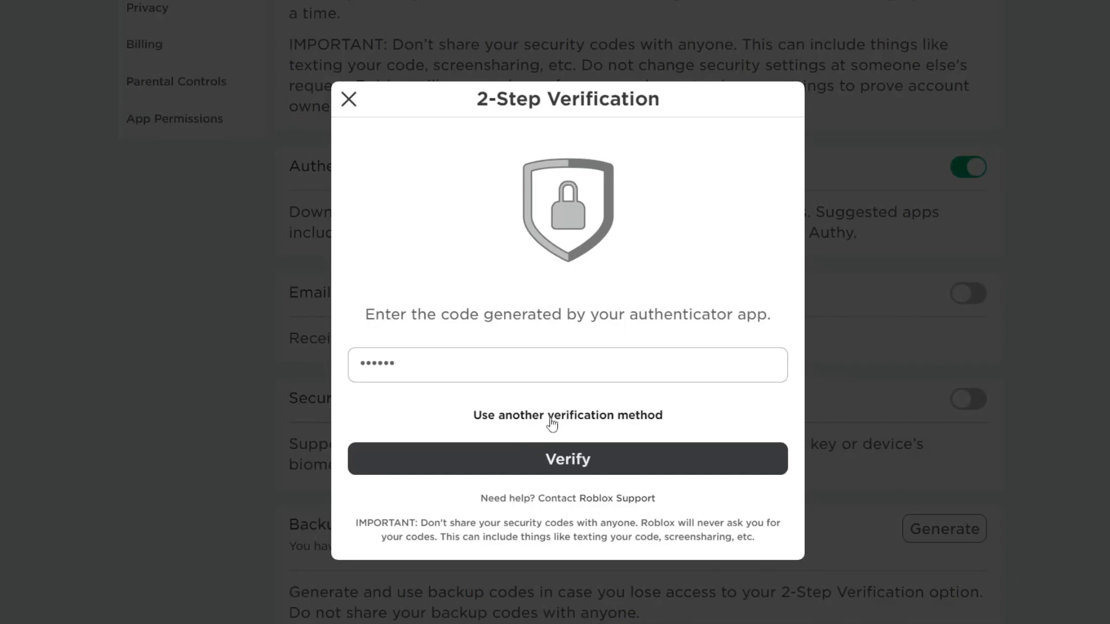
pyautogui.click(348, 99)
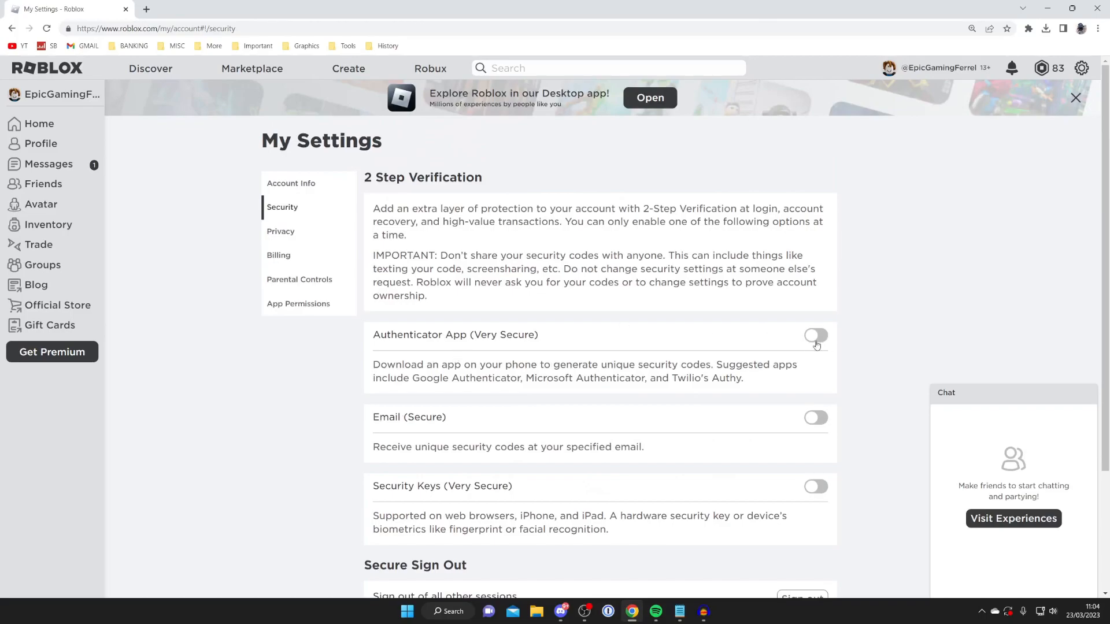
pyautogui.moveTo(857, 256)
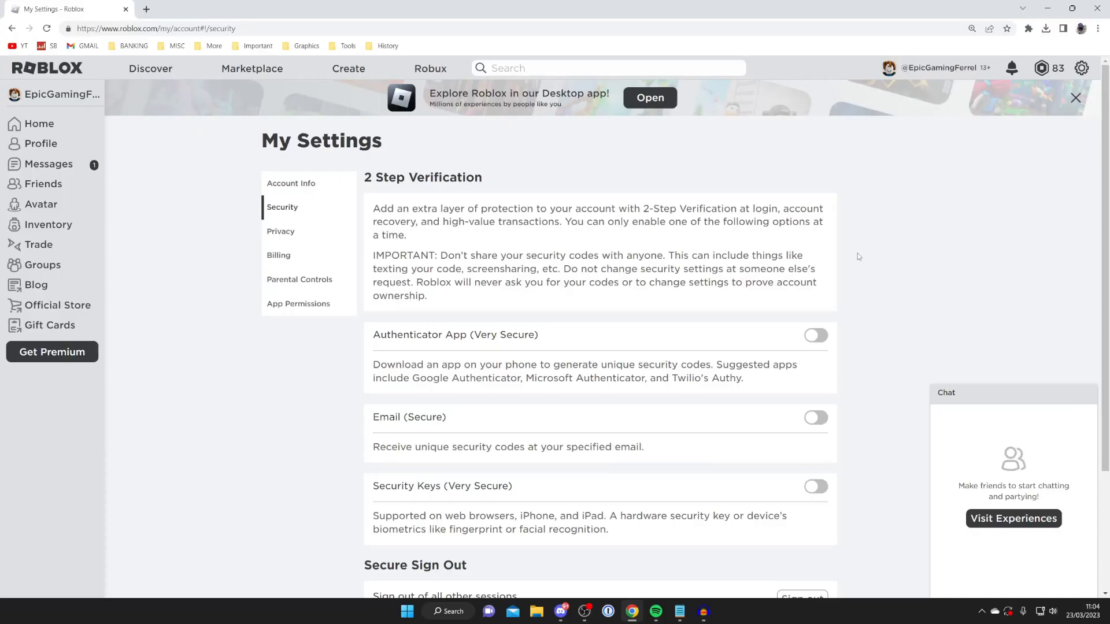